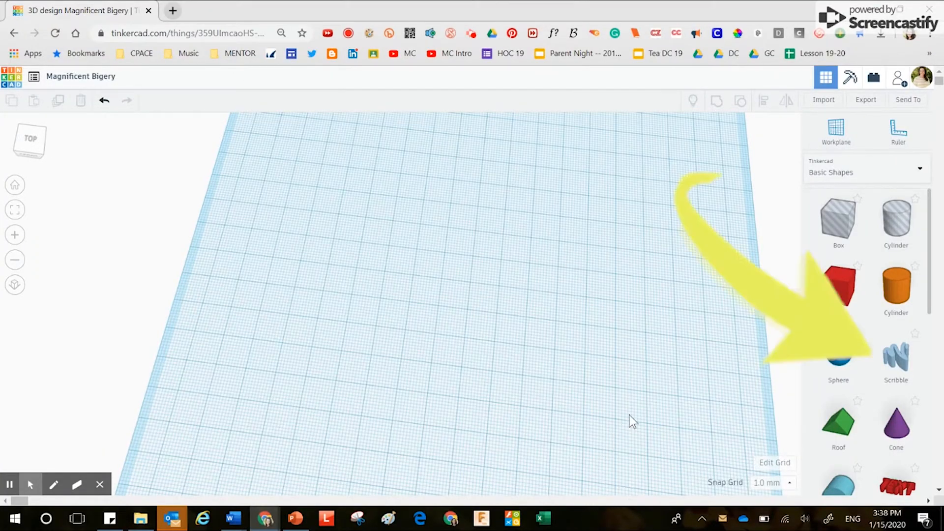
pyautogui.moveTo(838, 360)
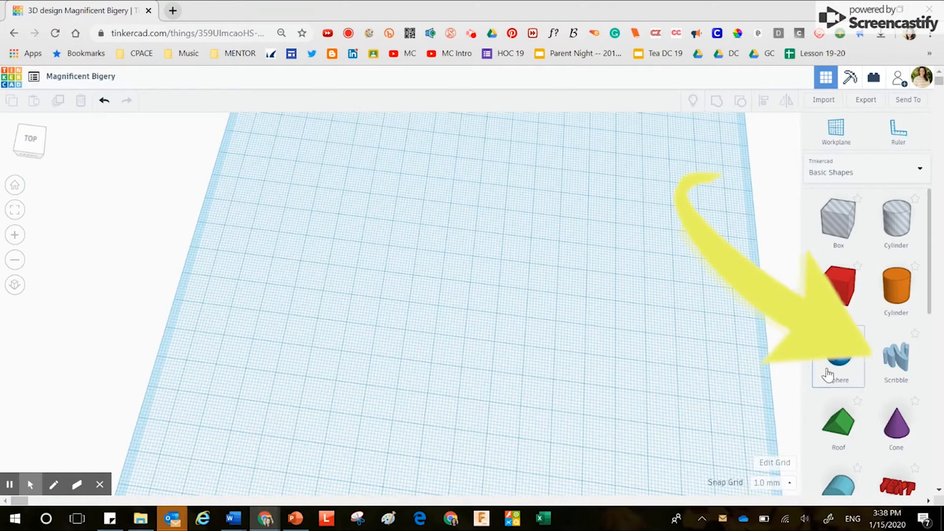
pyautogui.moveTo(896, 361)
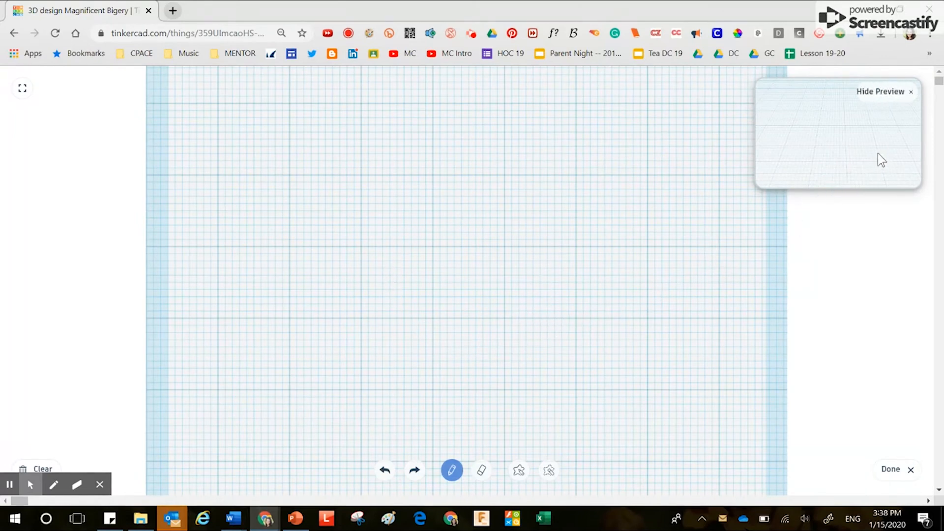
pyautogui.moveTo(841, 128)
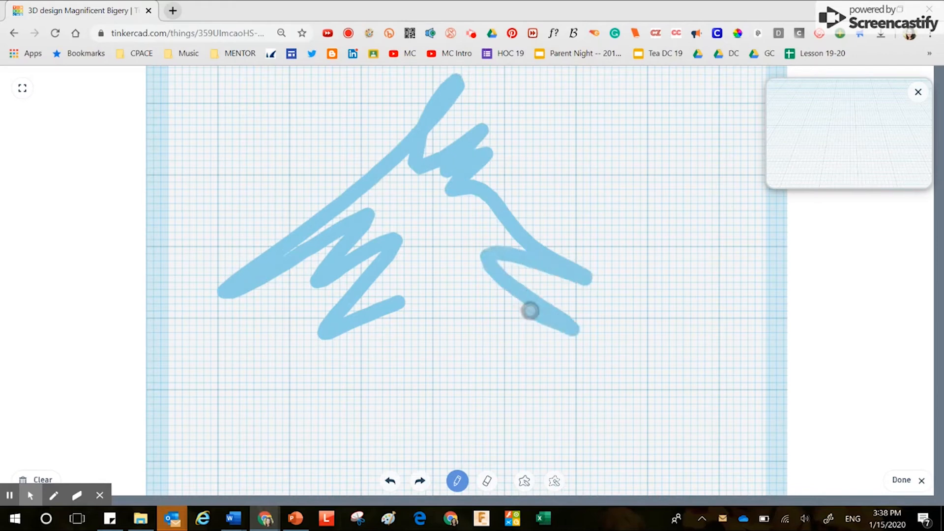
# Draw a freehand zigzag scribble and place it on the workplane as a solid shape
pyautogui.moveTo(530, 312); pyautogui.dragTo(385, 446)
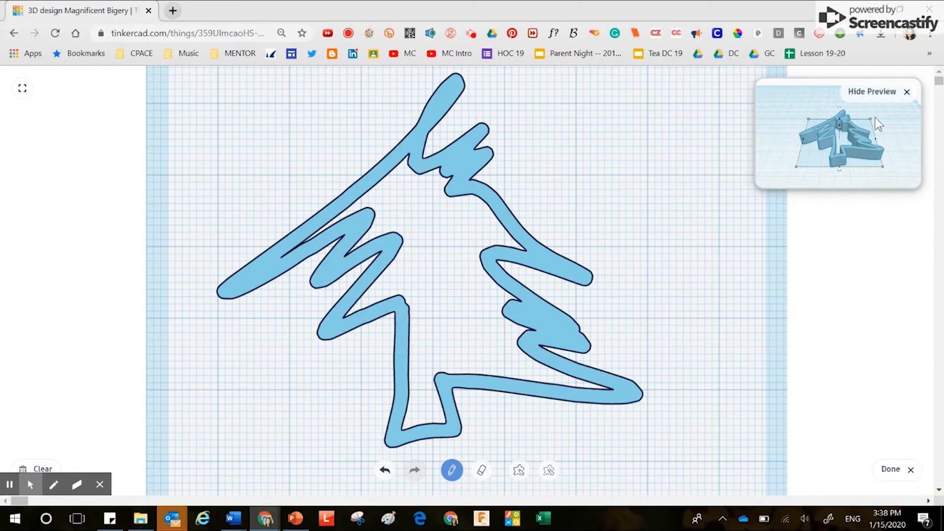
pyautogui.moveTo(876, 142)
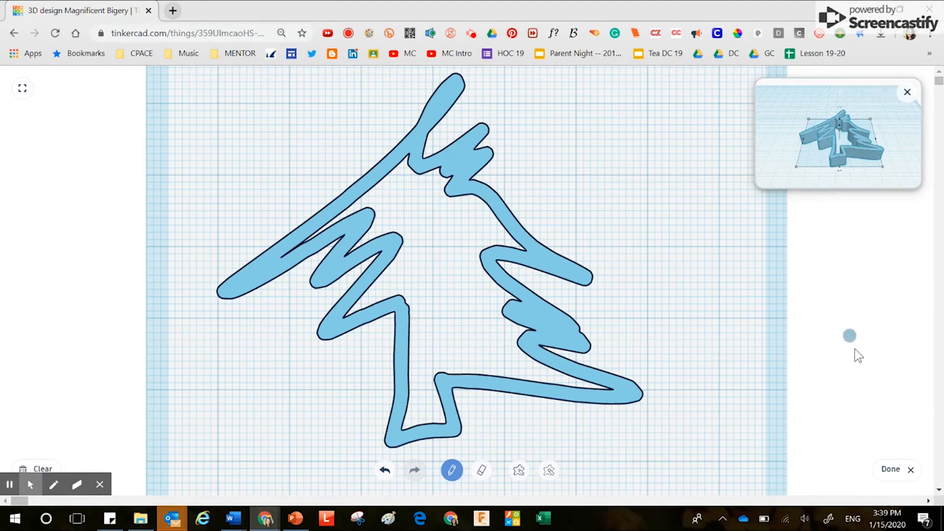
pyautogui.click(890, 469)
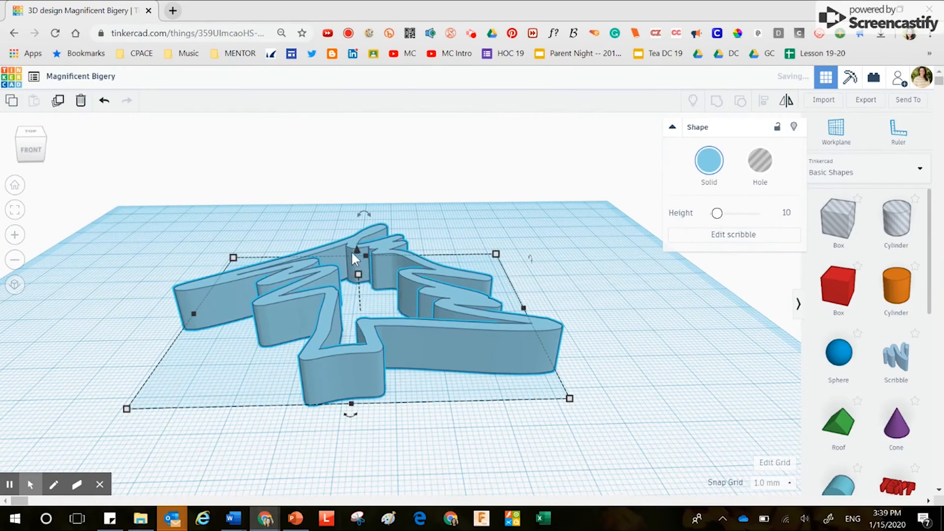
pyautogui.moveTo(357, 249); pyautogui.dragTo(366, 165)
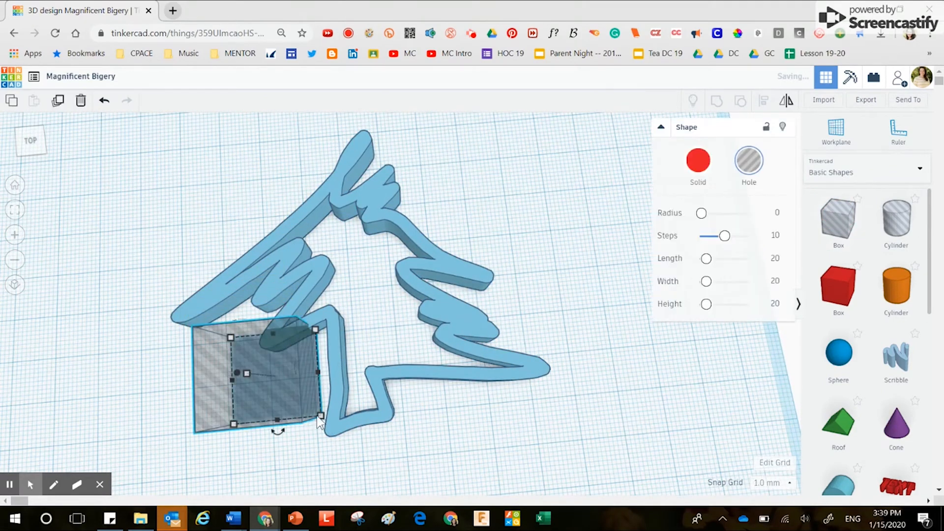
# Enlarge the box hole over the scribble's lower part and group it to cut that part away
pyautogui.moveTo(323, 415); pyautogui.dragTo(569, 430)
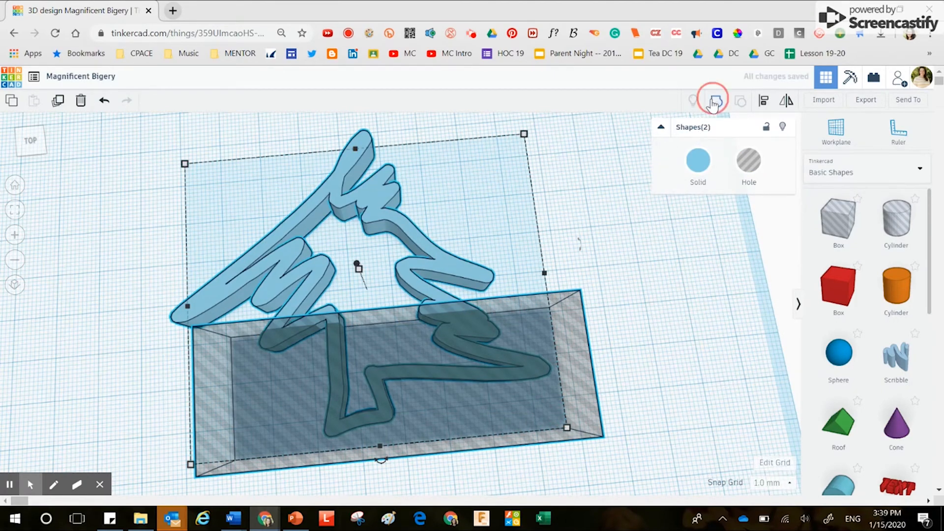
pyautogui.click(713, 100)
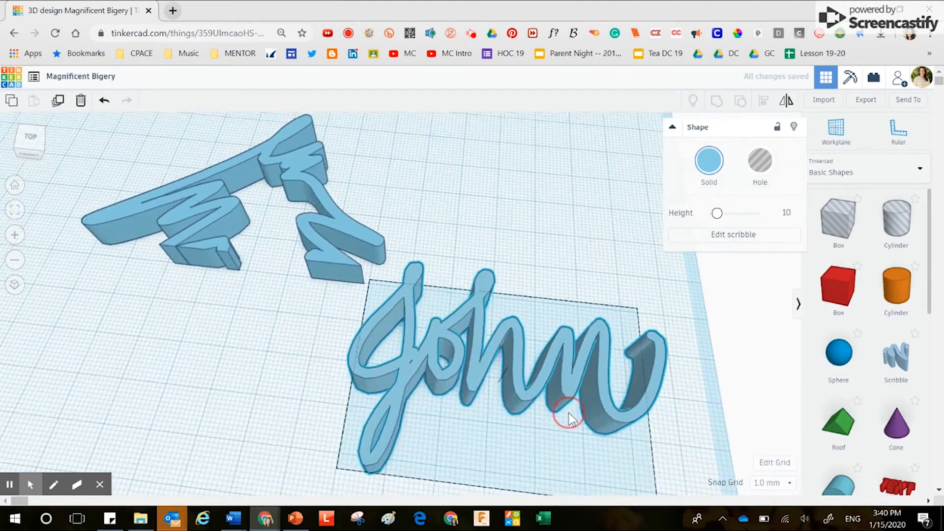
# Select the John signature shape and reopen it in the scribble editor
pyautogui.click(569, 414)
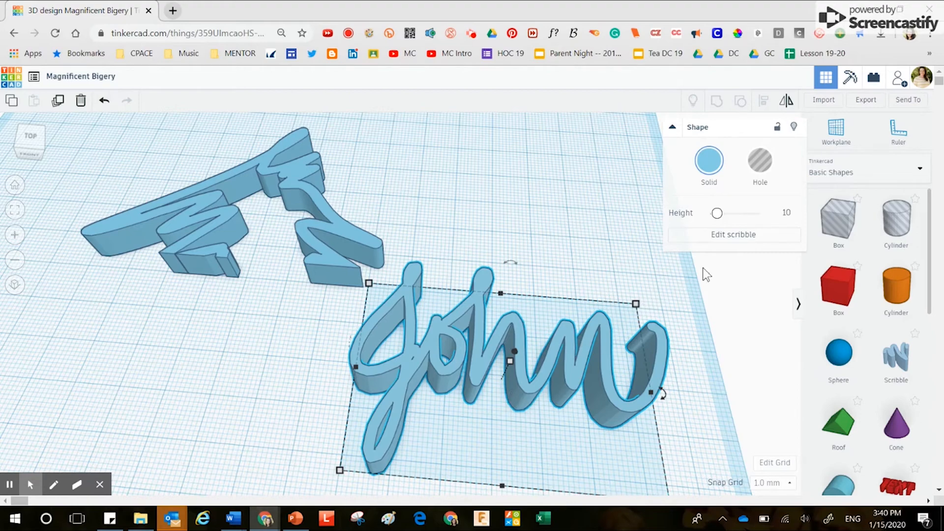
pyautogui.click(733, 234)
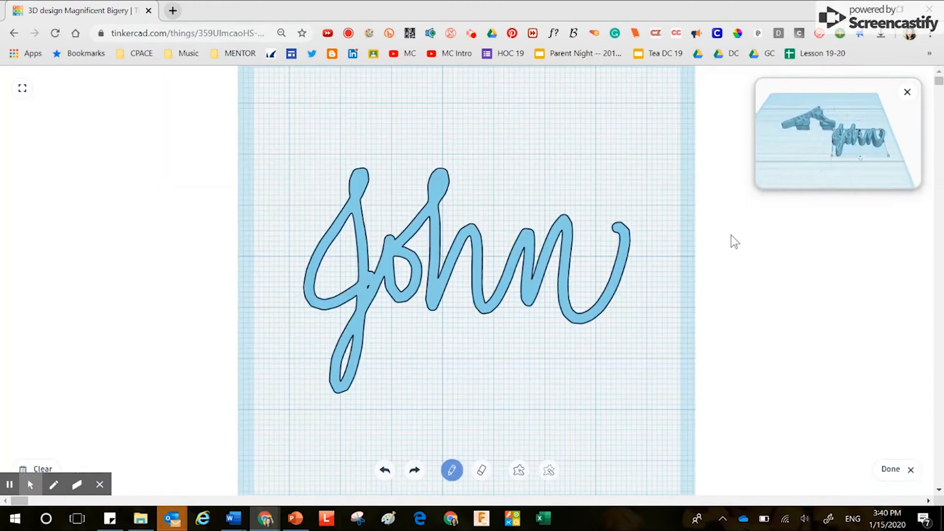
# Draw a looping underline flourish beneath John and reopen the signature for editing
pyautogui.moveTo(370, 317); pyautogui.dragTo(428, 326)
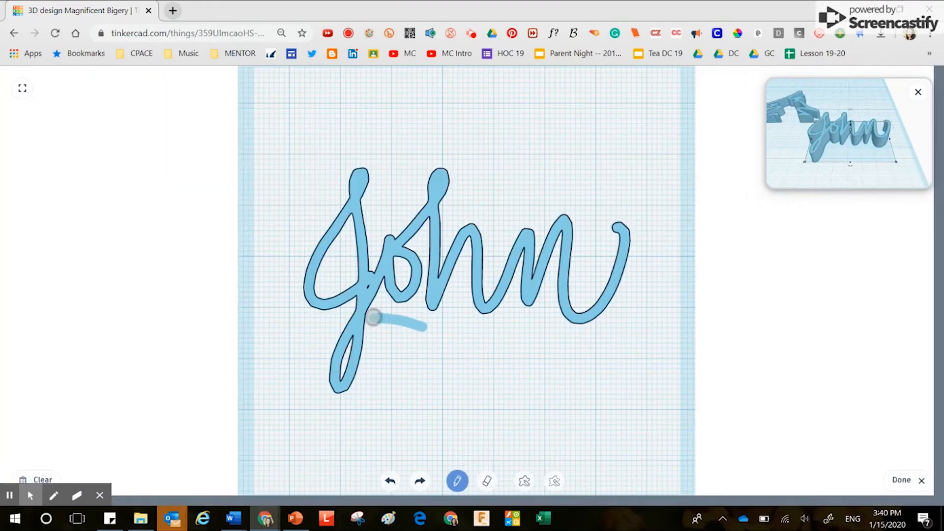
pyautogui.moveTo(374, 319); pyautogui.dragTo(637, 312)
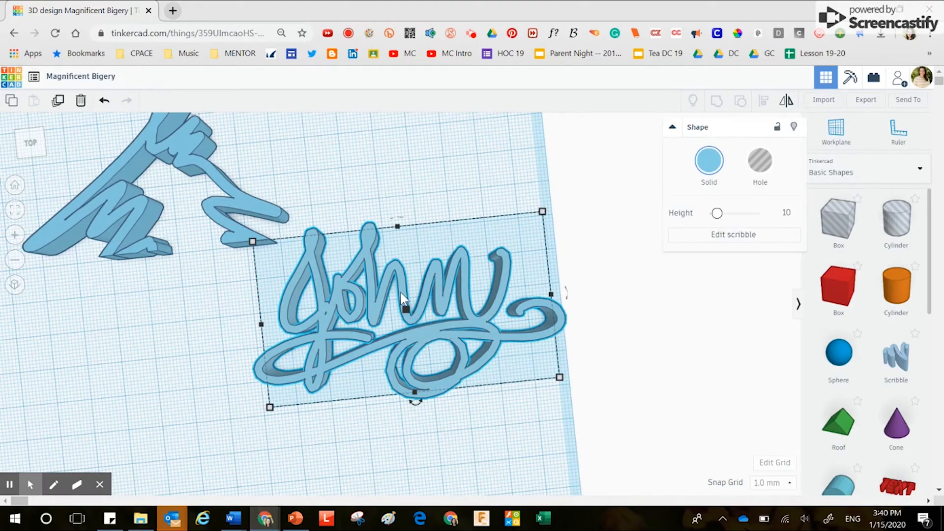
pyautogui.click(733, 234)
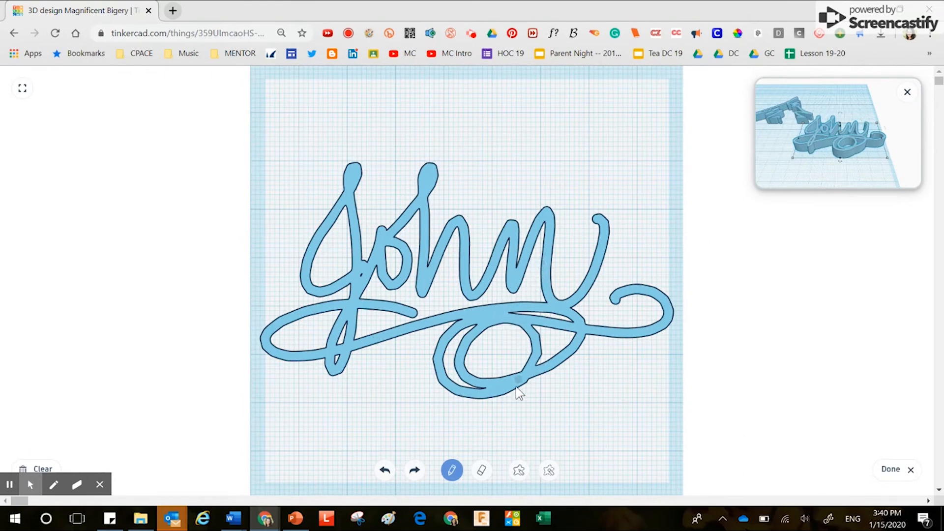
pyautogui.click(481, 470)
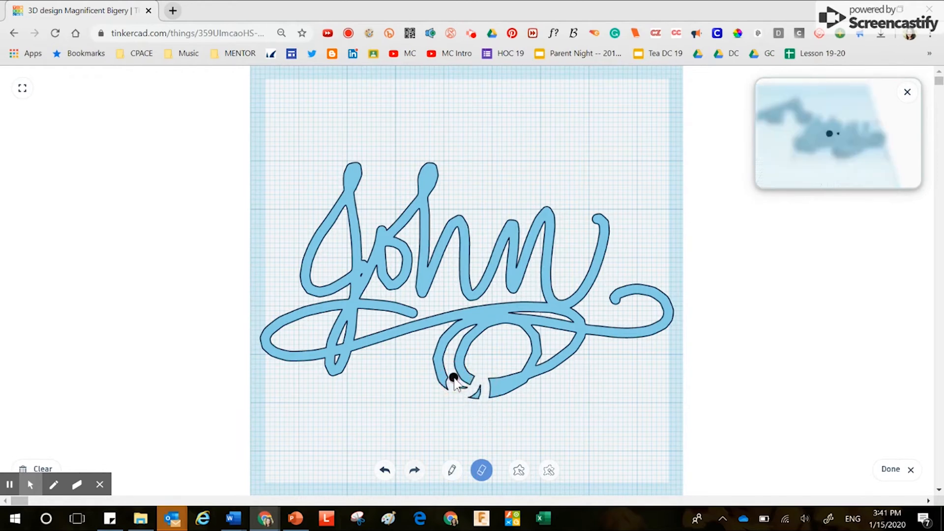
pyautogui.moveTo(452, 380); pyautogui.dragTo(529, 344)
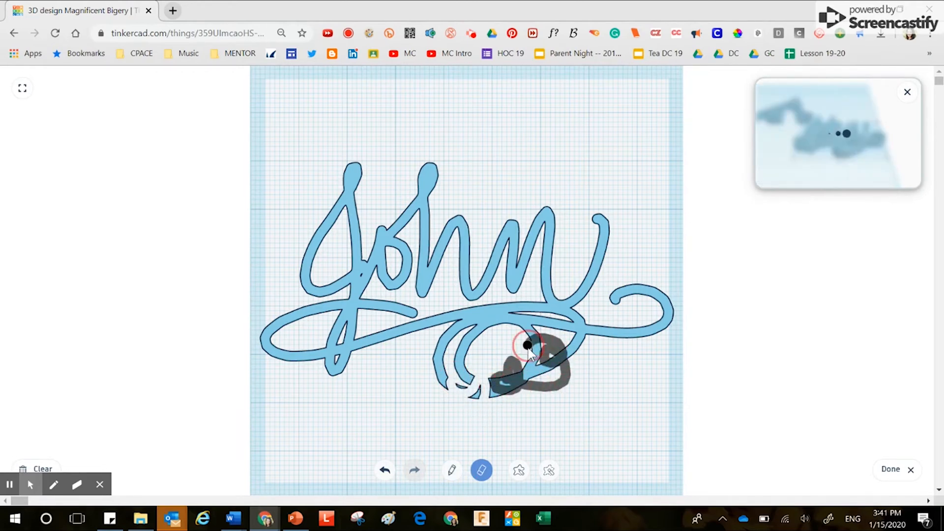
pyautogui.moveTo(527, 346); pyautogui.dragTo(391, 331)
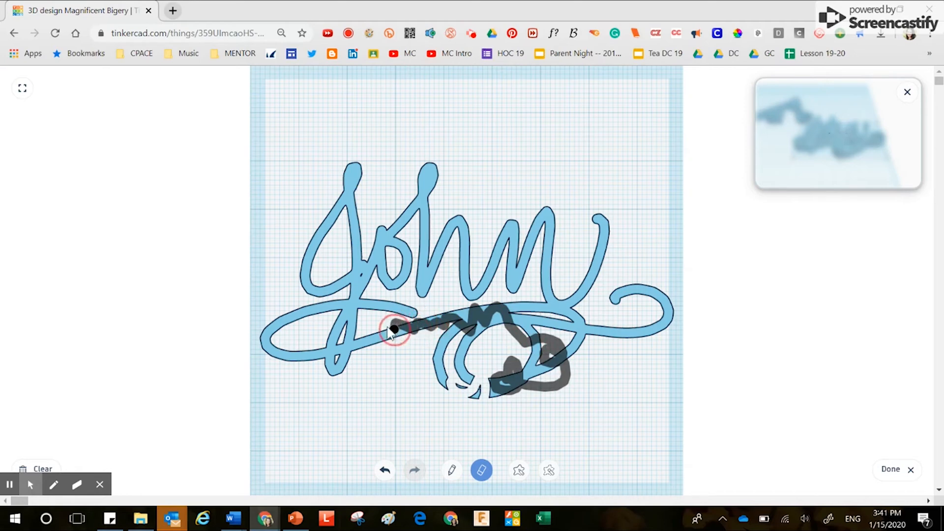
pyautogui.moveTo(394, 328); pyautogui.dragTo(357, 349)
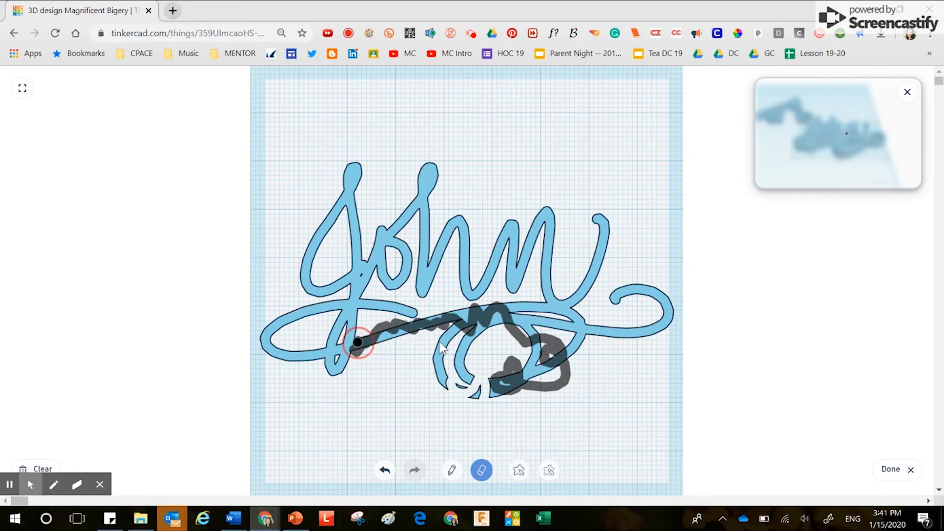
pyautogui.moveTo(358, 343); pyautogui.dragTo(493, 391)
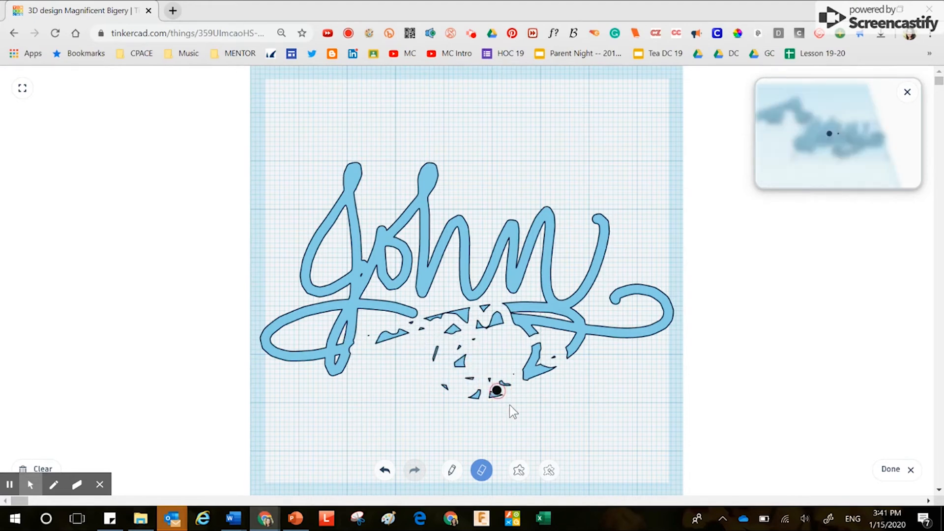
pyautogui.click(383, 470)
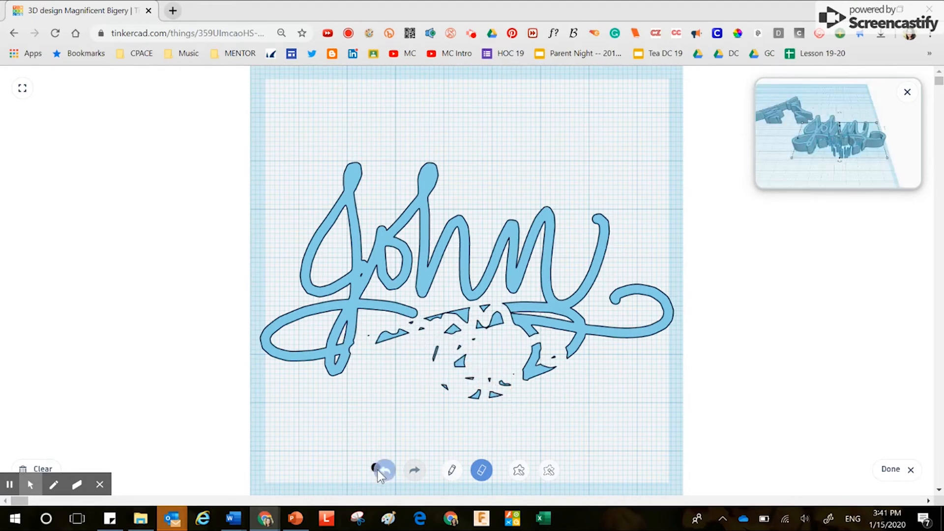
pyautogui.click(384, 470)
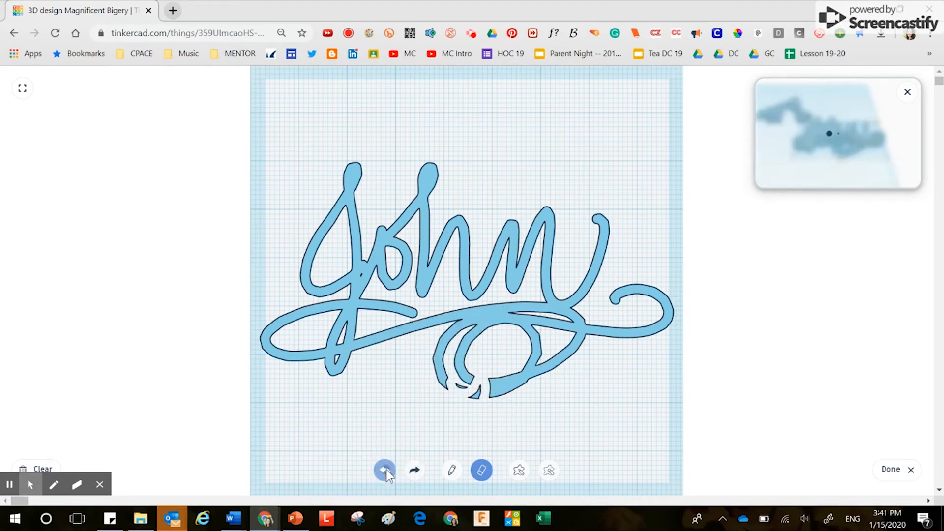
pyautogui.click(384, 470)
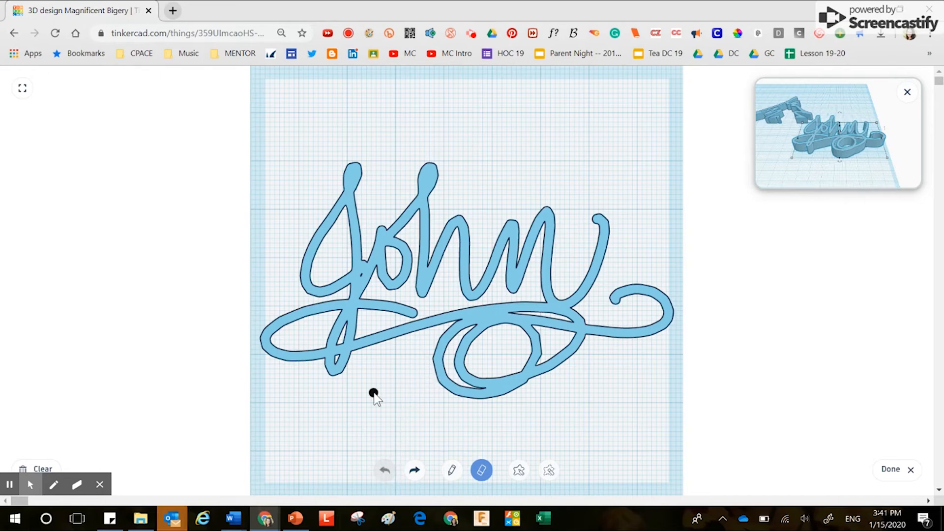
pyautogui.moveTo(406, 331)
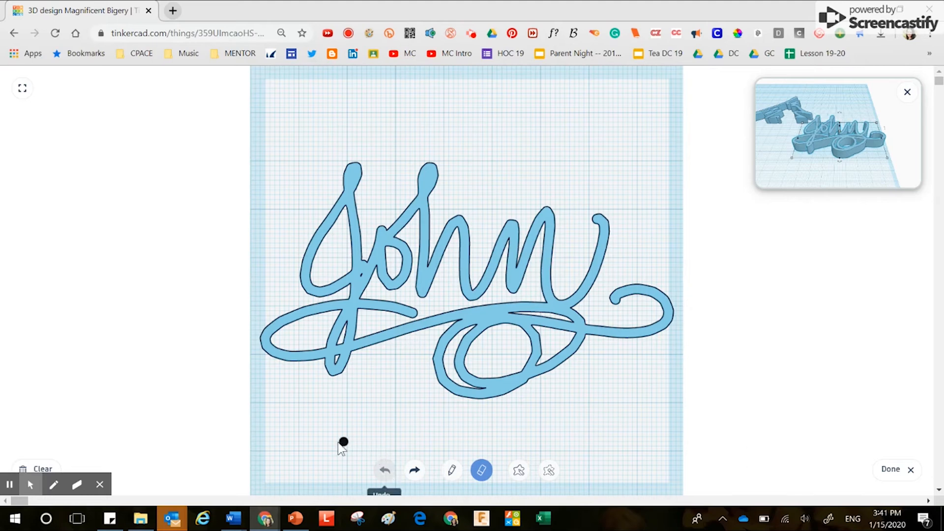
pyautogui.moveTo(206, 449)
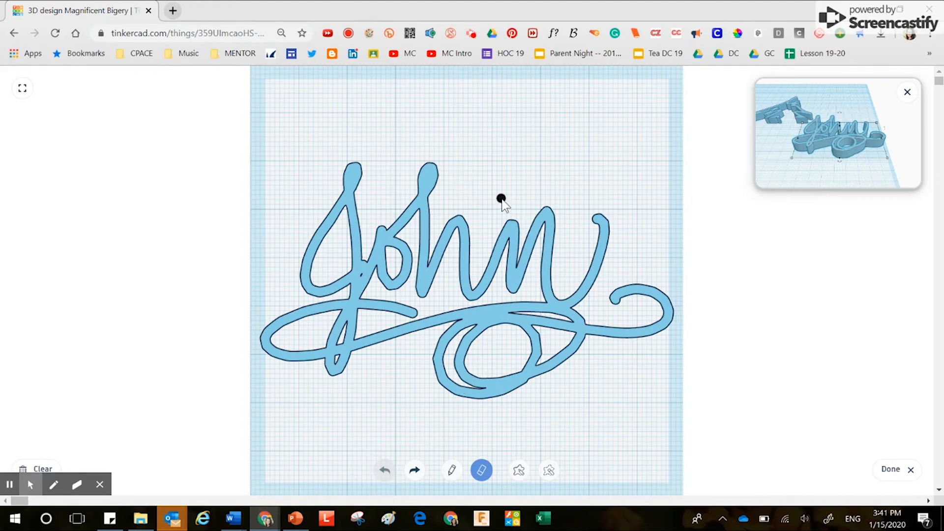
pyautogui.click(518, 470)
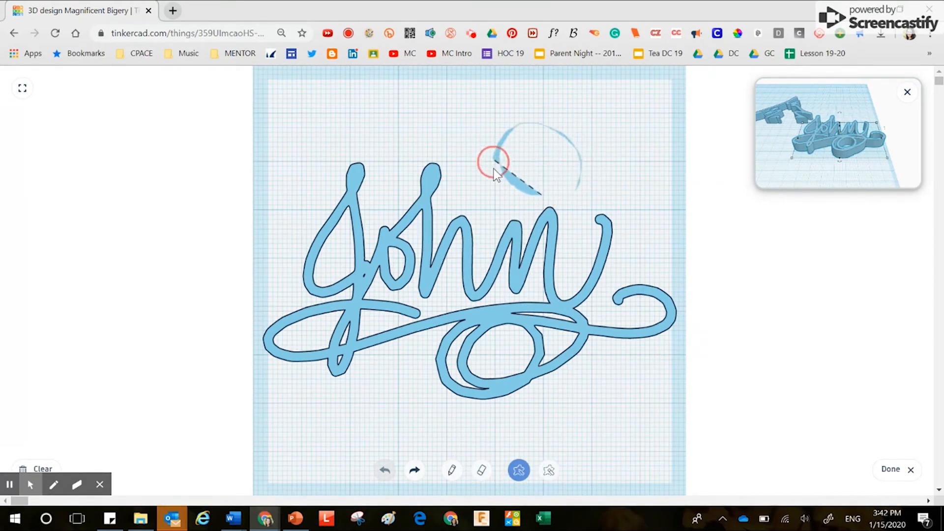
# Erase the big loops under the signature with Shape Erase, leaving a short underline
pyautogui.moveTo(494, 175); pyautogui.dragTo(575, 145)
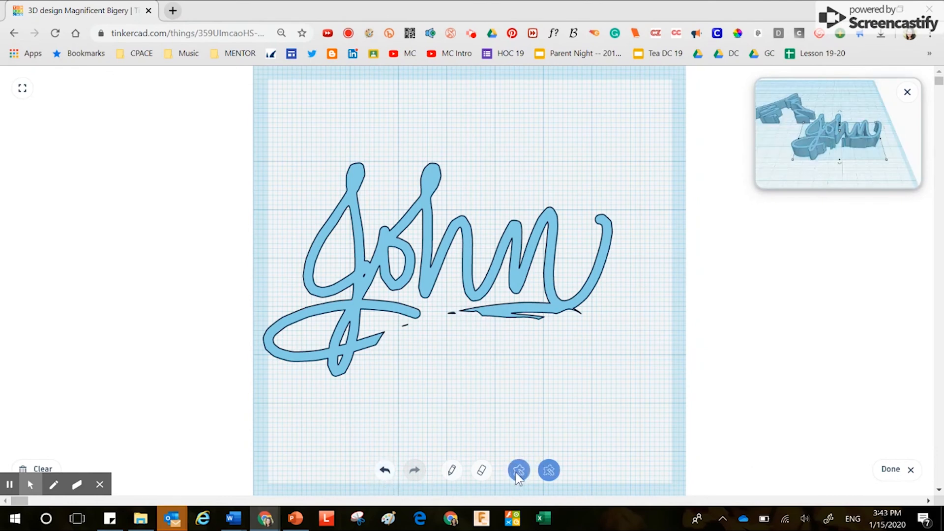
pyautogui.click(548, 470)
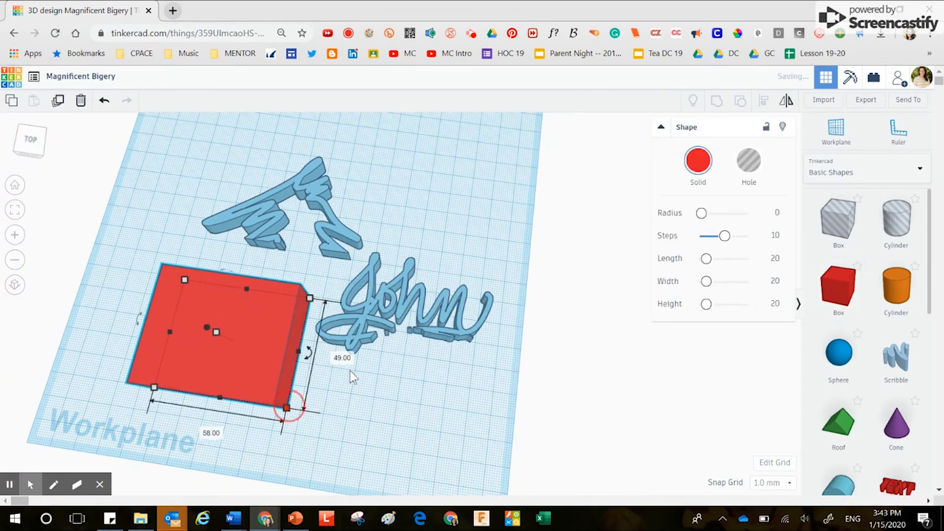
# Move the John signature over the red box and raise it onto the box top
pyautogui.click(409, 306)
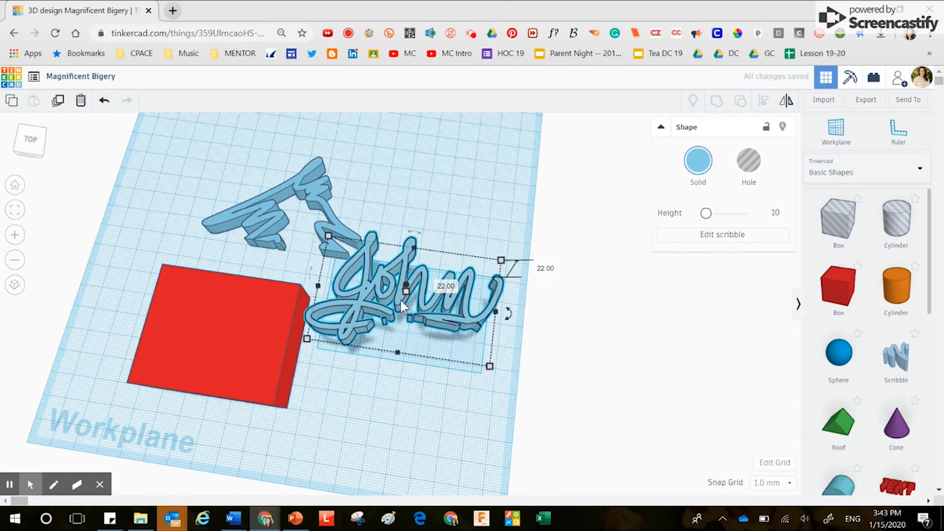
pyautogui.moveTo(403, 301); pyautogui.dragTo(235, 338)
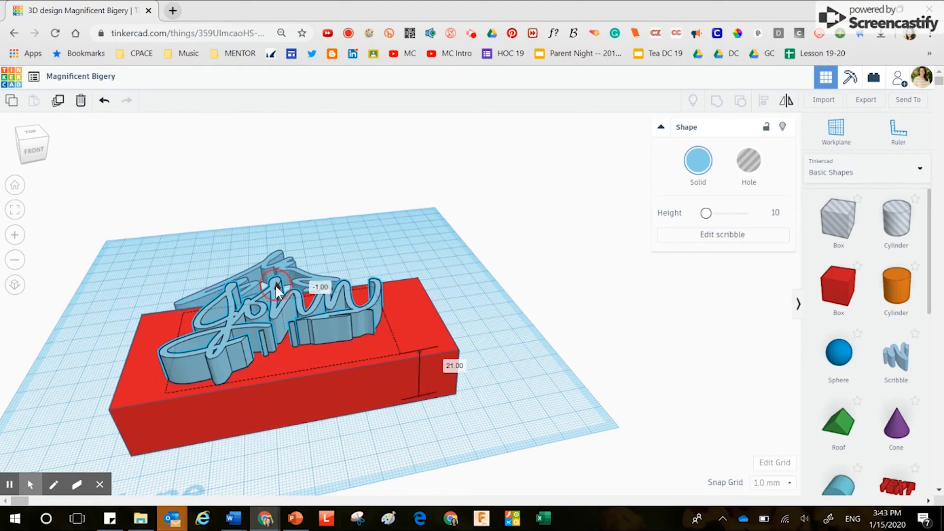
pyautogui.moveTo(277, 286); pyautogui.dragTo(286, 304)
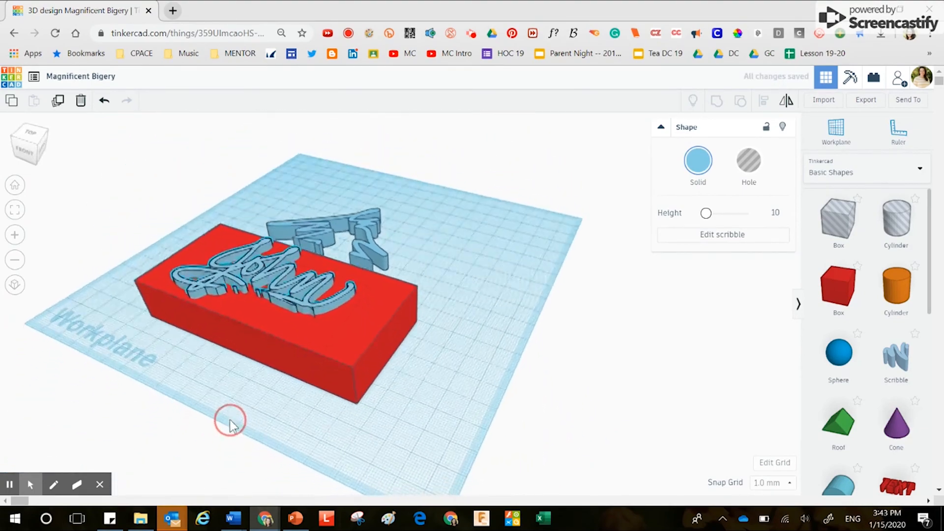
pyautogui.moveTo(229, 419); pyautogui.dragTo(388, 473)
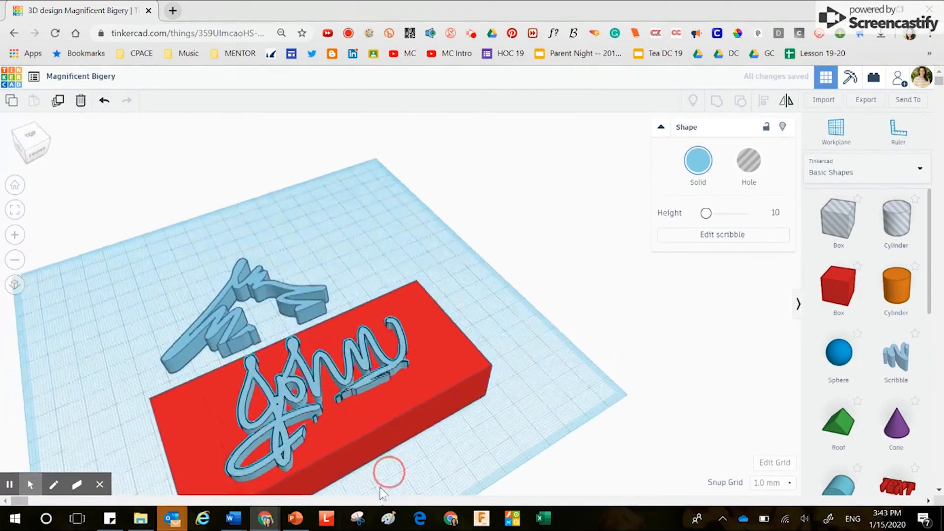